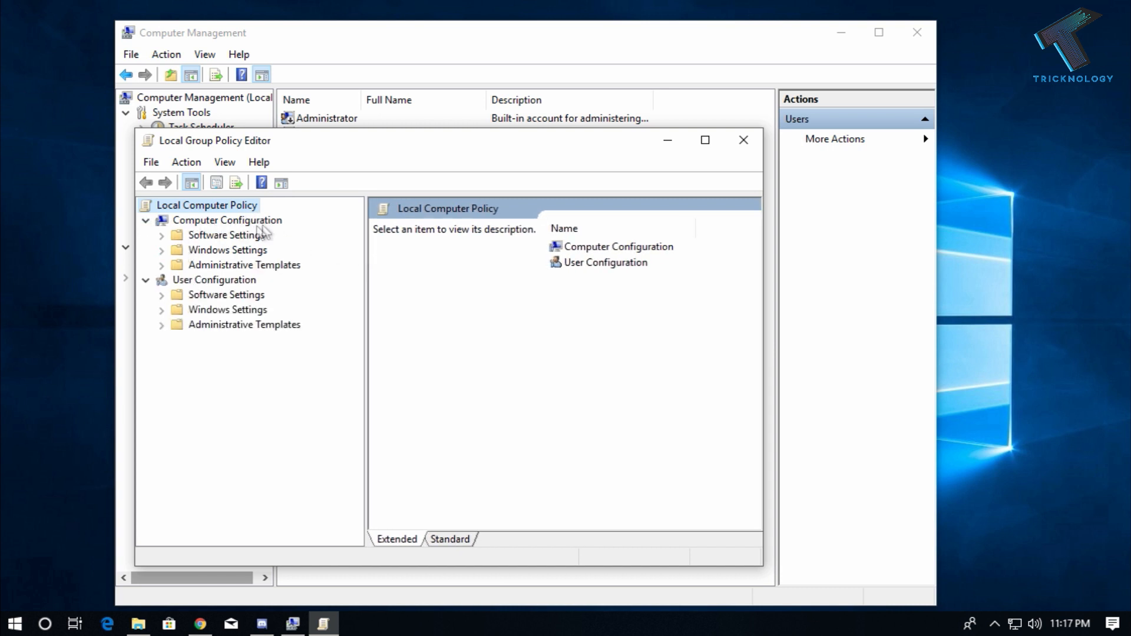
# - Show the Password Policy settings: history, age limits, length and complexity requirements
pyautogui.click(272, 339)
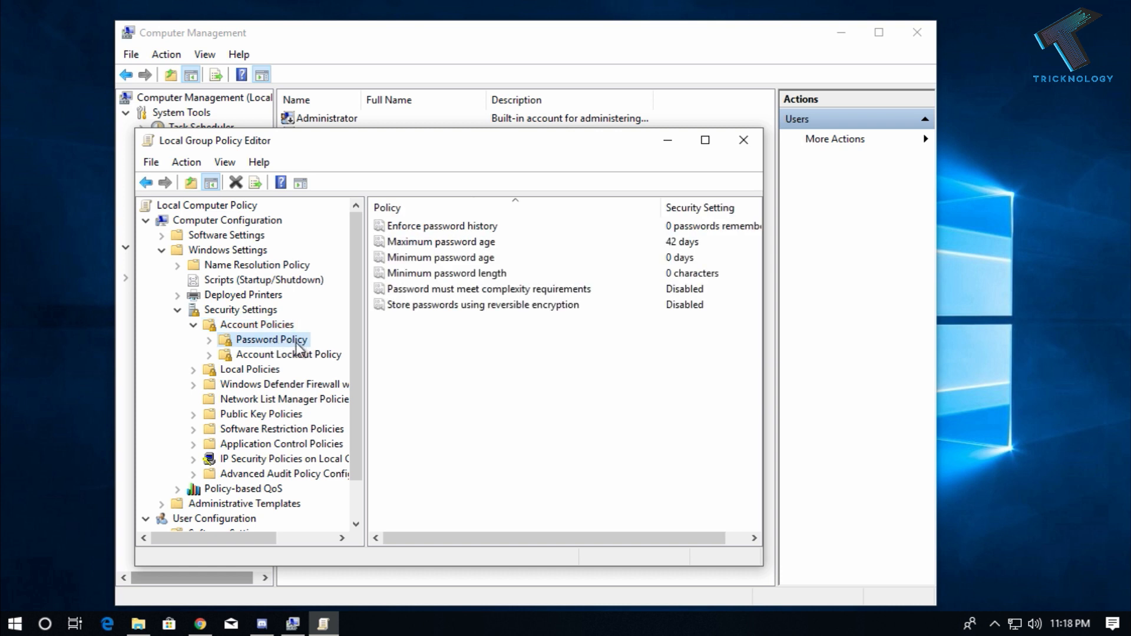